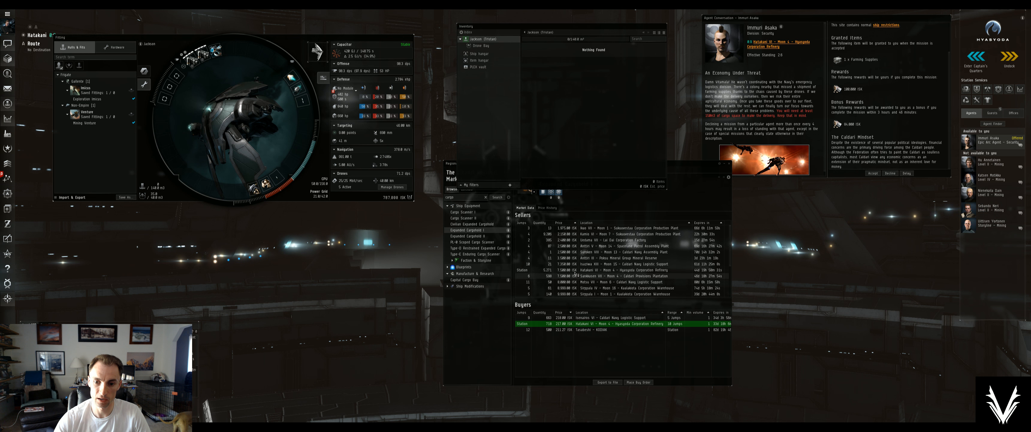
# - Purchase an Expanded Cargohold I from the station sell order and check it in the Item Hangar
pyautogui.click(474, 229)
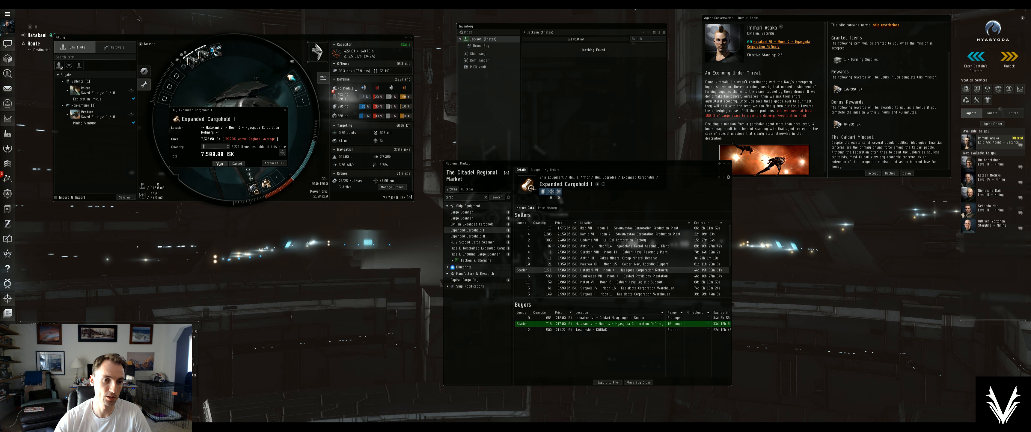
pyautogui.click(220, 163)
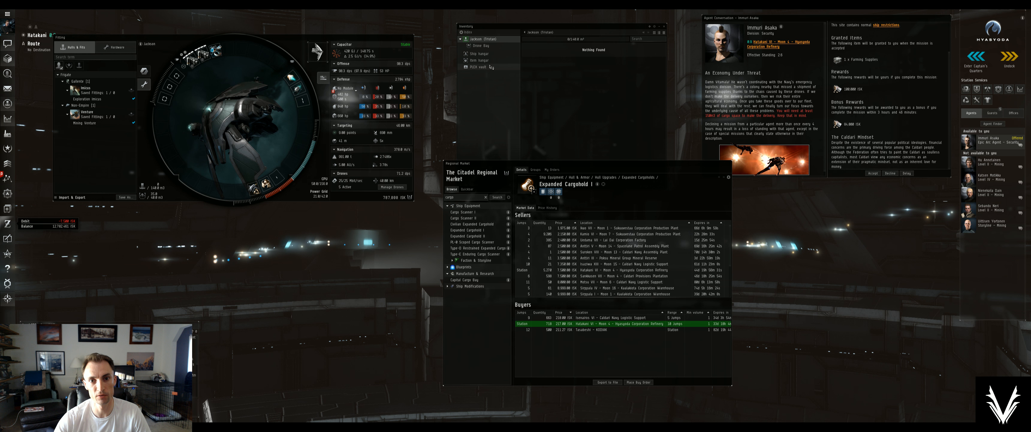
pyautogui.click(475, 60)
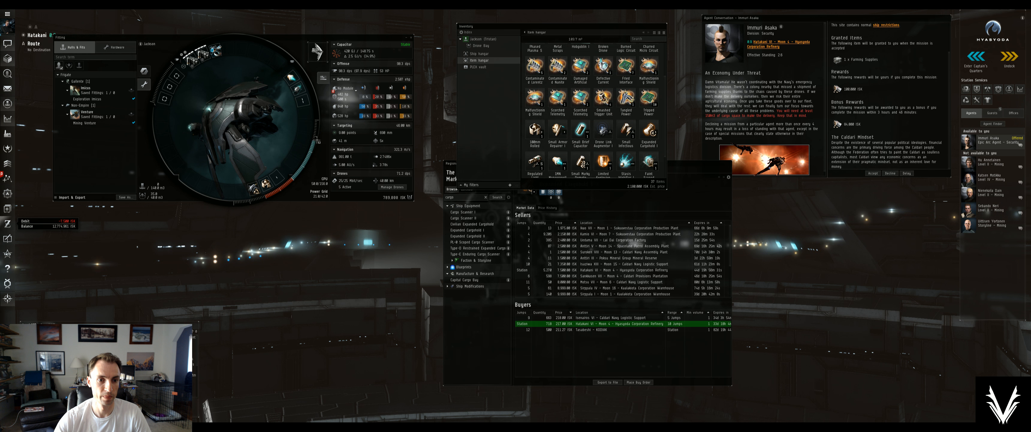
pyautogui.click(475, 45)
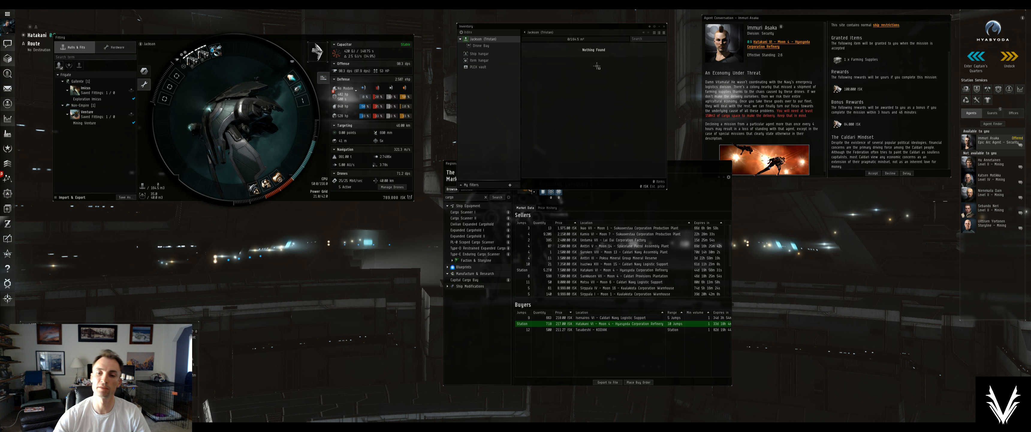
pyautogui.click(473, 229)
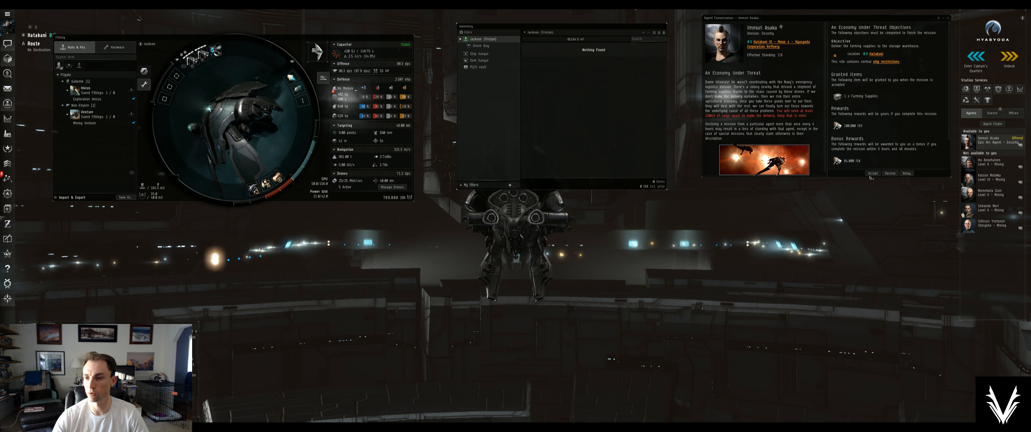
# - Accept 'An Economy Under Threat' and move the Farming Supplies from the Item Hangar into the ship's cargo
pyautogui.click(872, 173)
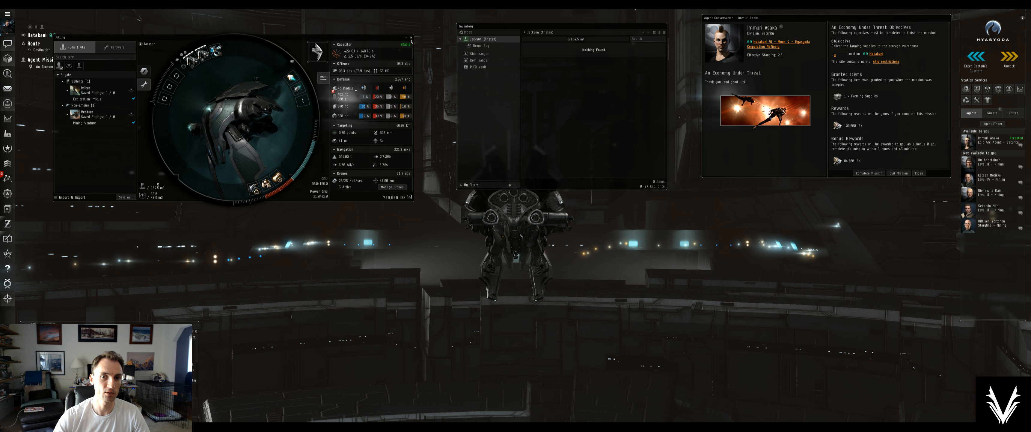
pyautogui.click(412, 36)
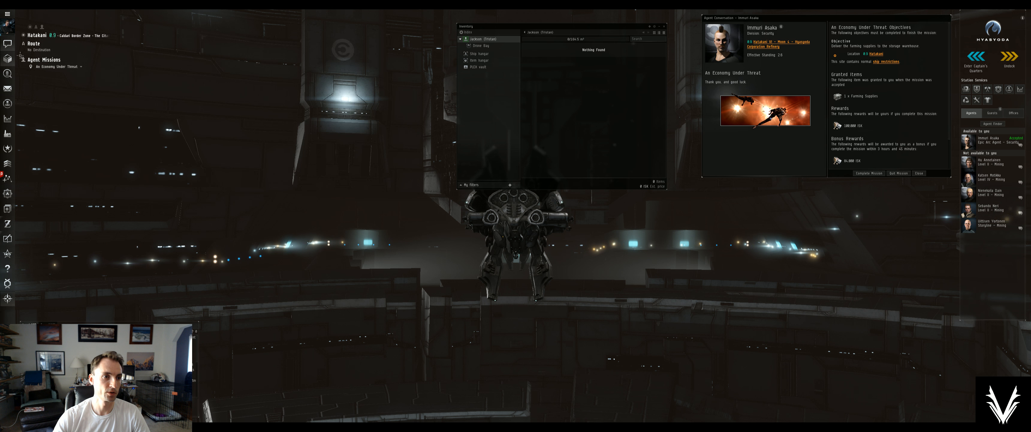
pyautogui.click(477, 60)
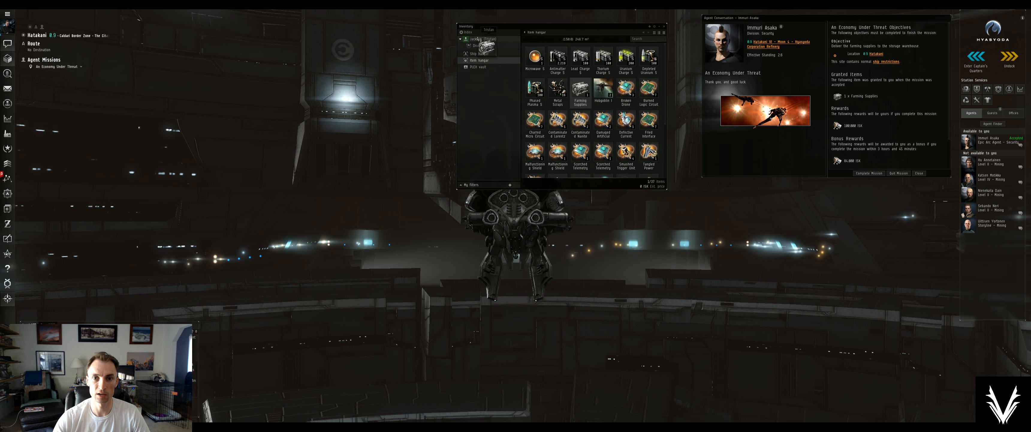
pyautogui.click(475, 39)
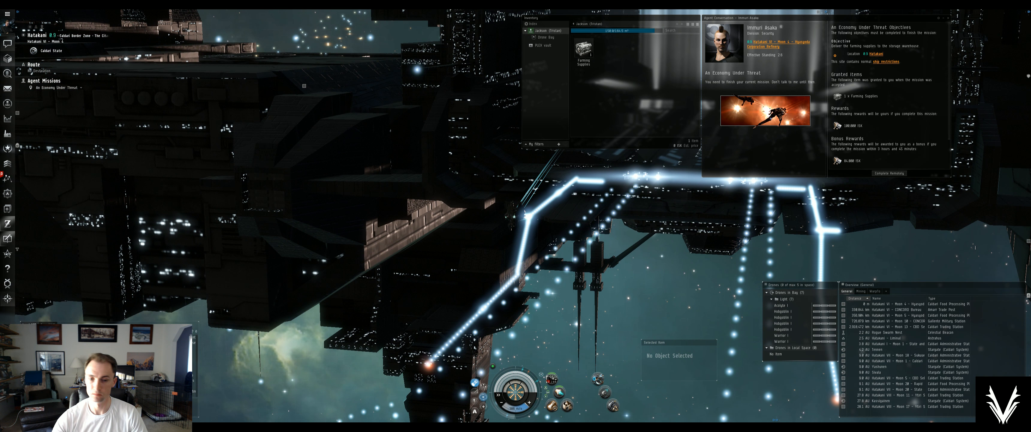
# - Undock and warp to the mission location with the Farming Supplies aboard
pyautogui.rightClick(870, 54)
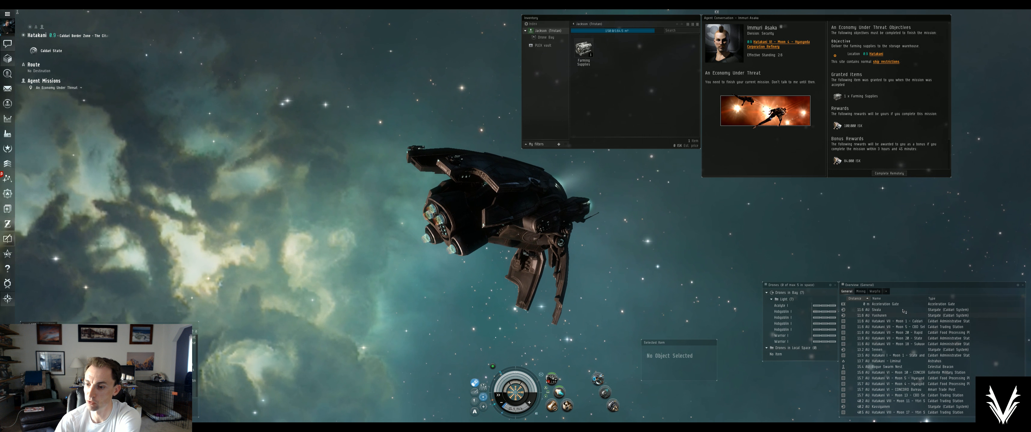
pyautogui.click(887, 303)
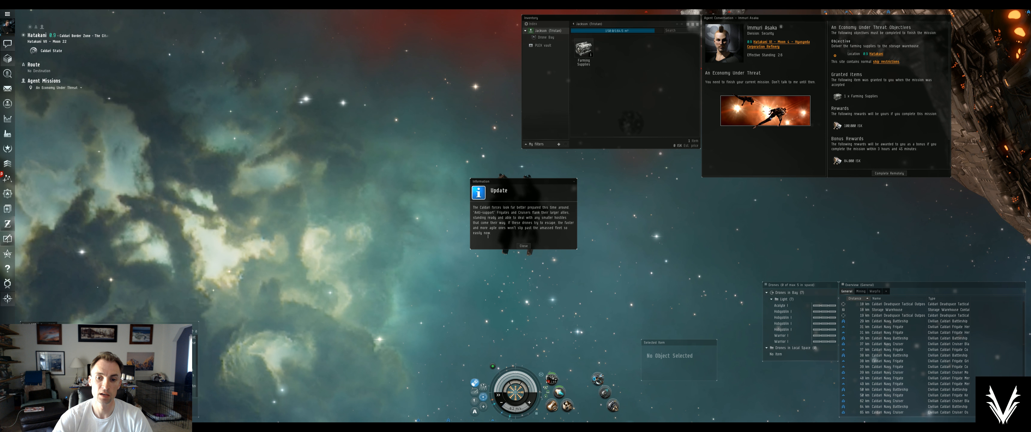
# - Dismiss the Caldari forces update notice and target the Storage Warehouse in the Overview
pyautogui.click(522, 245)
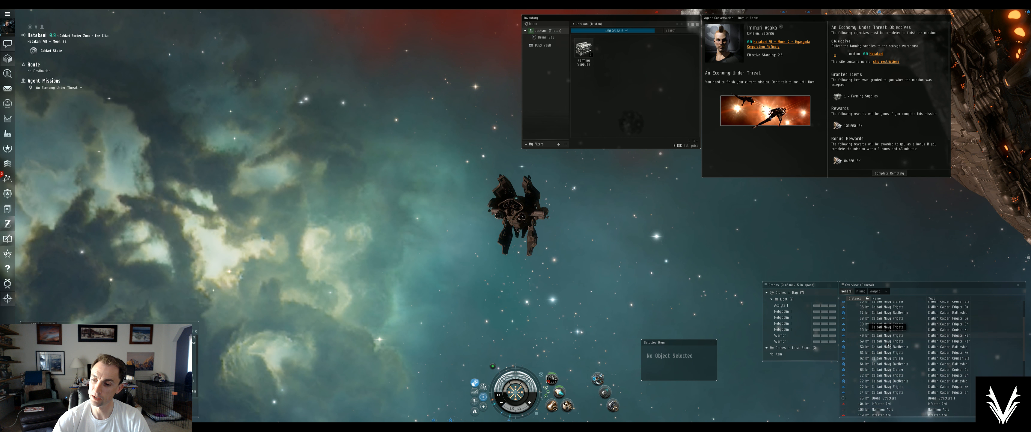
pyautogui.scroll(-3)
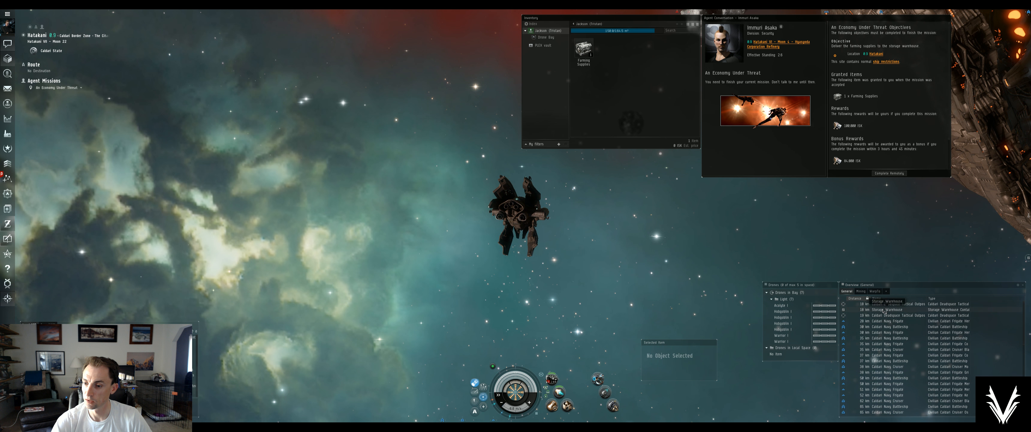
pyautogui.click(886, 310)
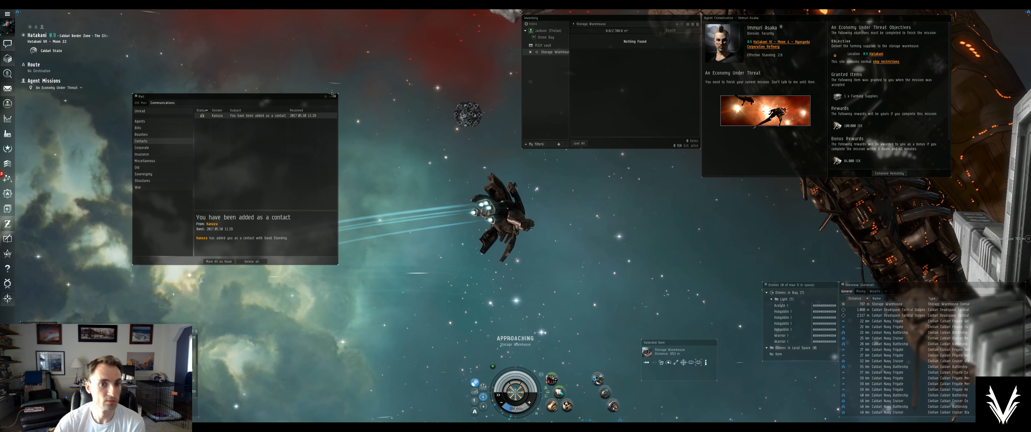
# - Drop the Farming Supplies from the cargo hold into the Storage Warehouse
pyautogui.click(333, 96)
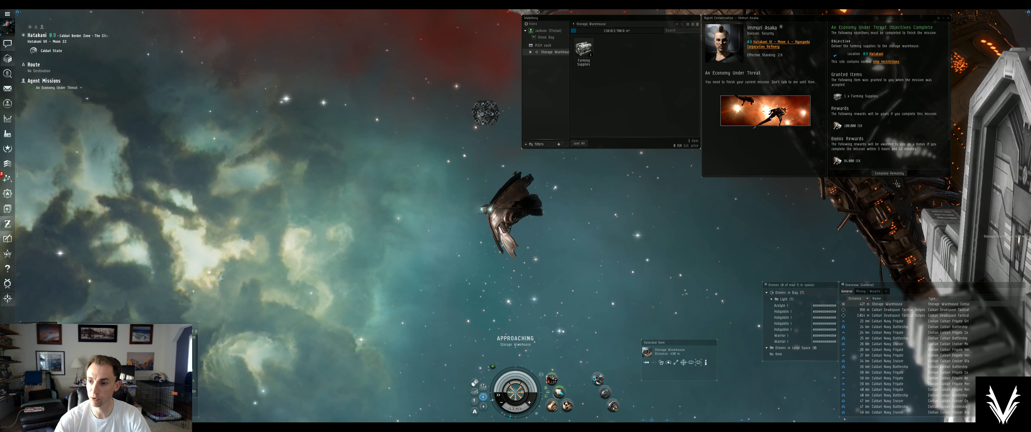
# - Dock at the agent's station via the mission window's station link
pyautogui.rightClick(762, 42)
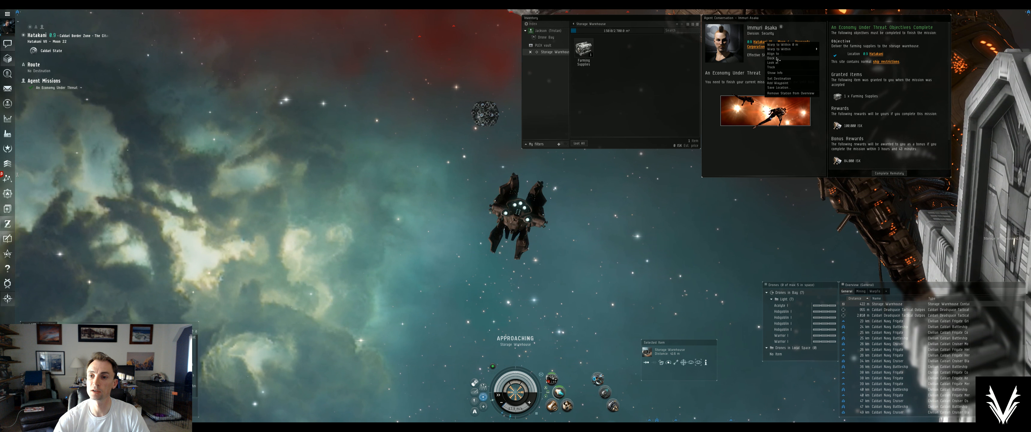
pyautogui.click(780, 45)
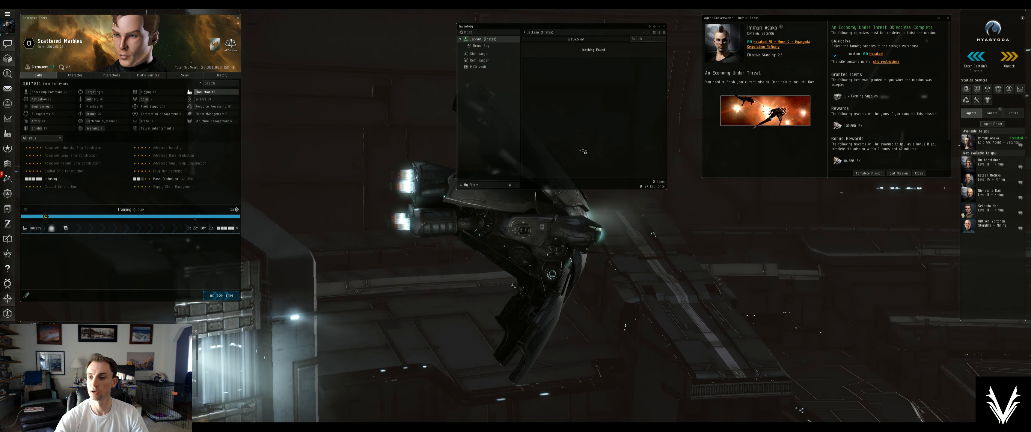
# - Check the Item Hangar, then hand in 'An Economy Under Threat' for its ISK reward
pyautogui.click(480, 60)
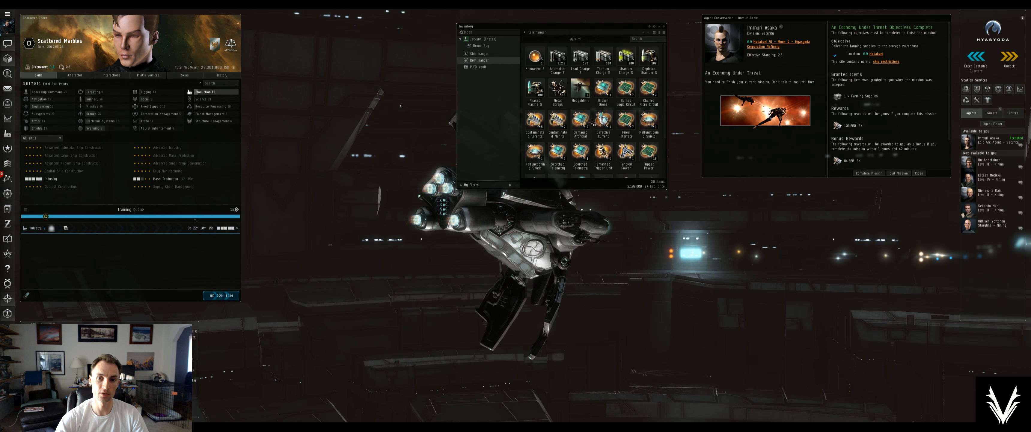
pyautogui.click(468, 47)
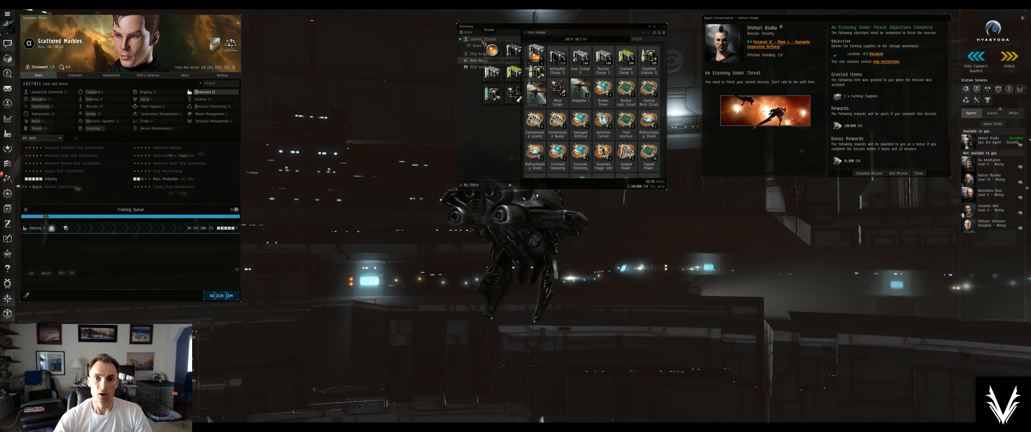
pyautogui.click(480, 60)
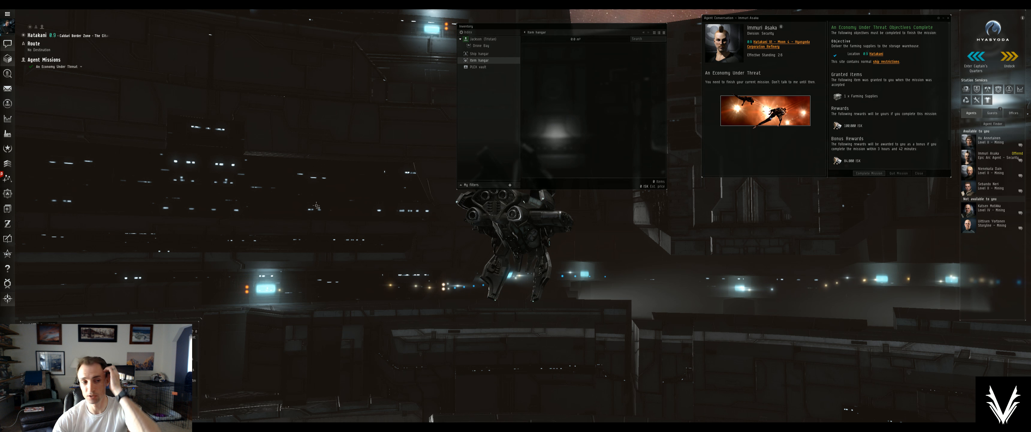
pyautogui.click(869, 174)
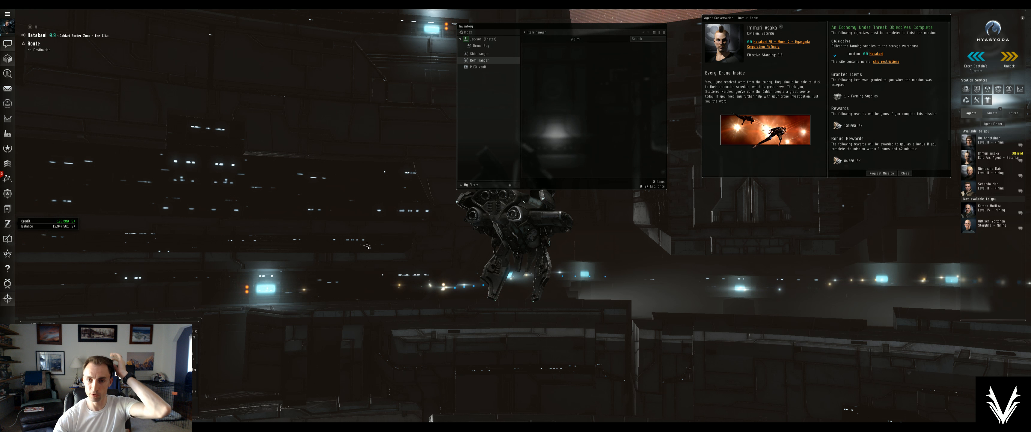